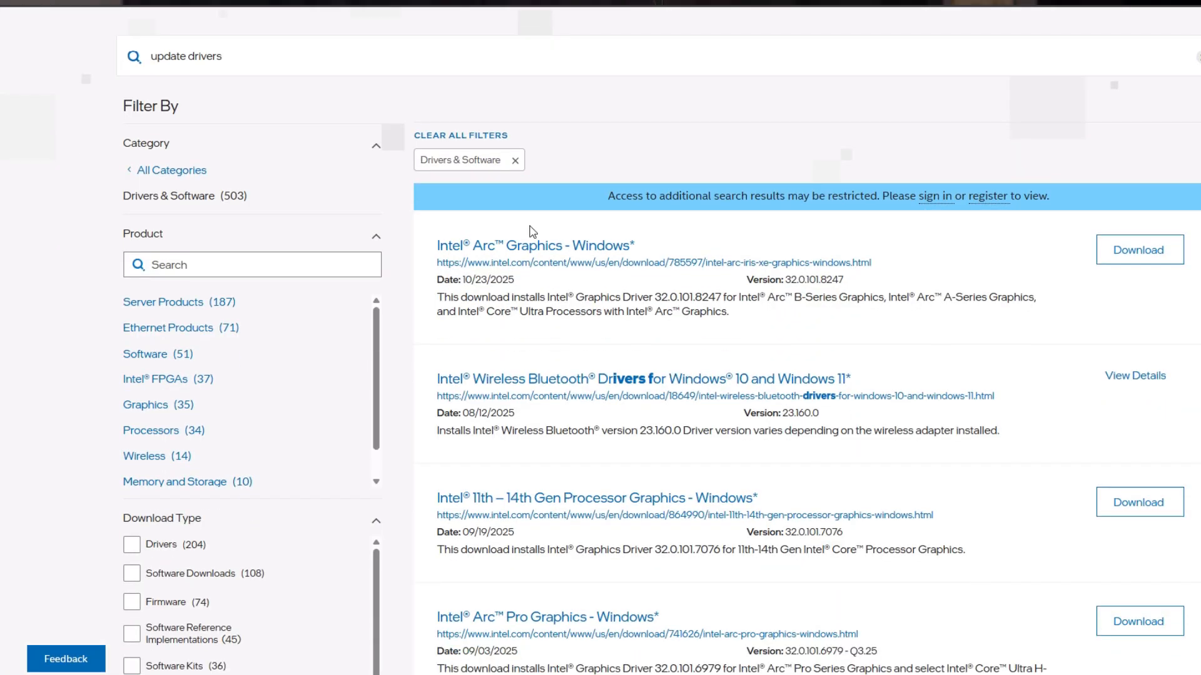
pyautogui.scroll(-3)
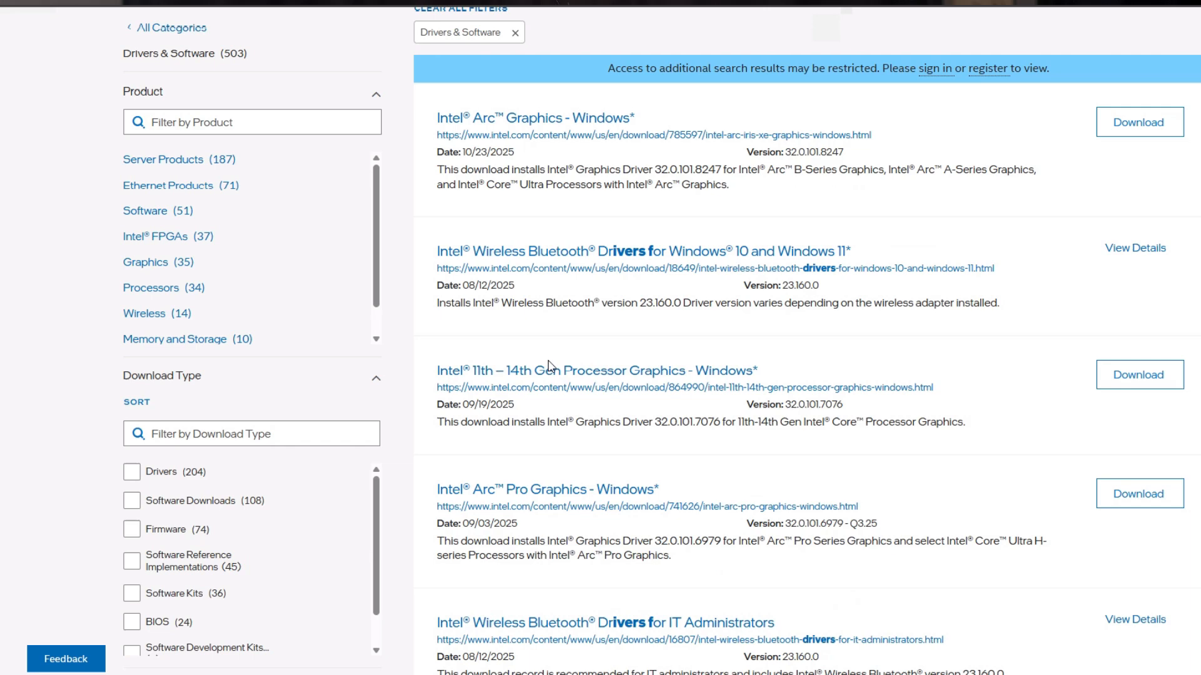